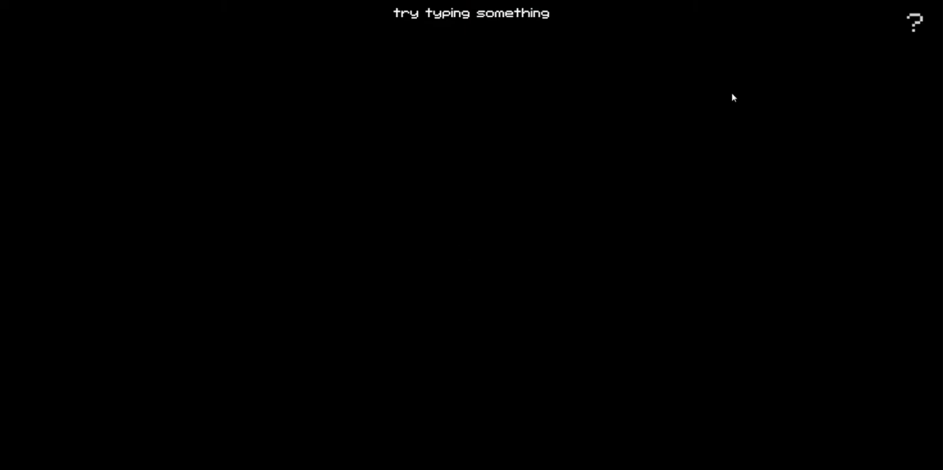
Step: Enter 'somethi' and 'boo' to clear the prompt and spawn a cloudscape with a pineapple
type("somethi")
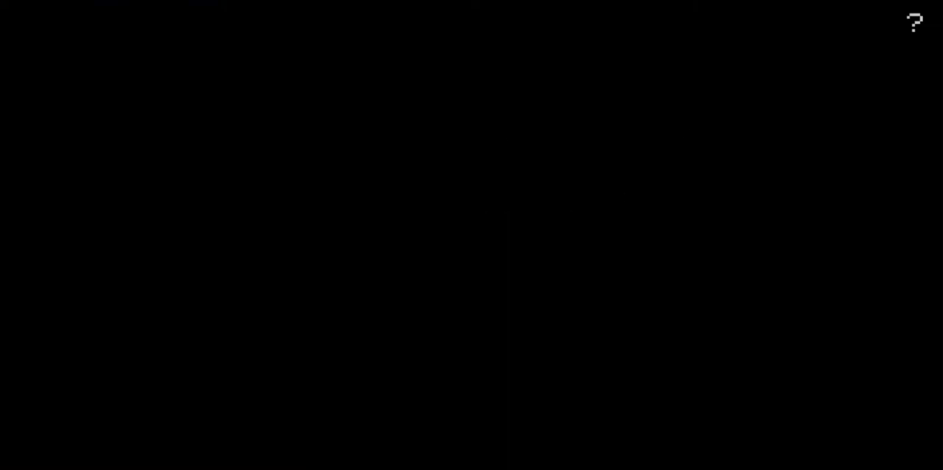
type("boo")
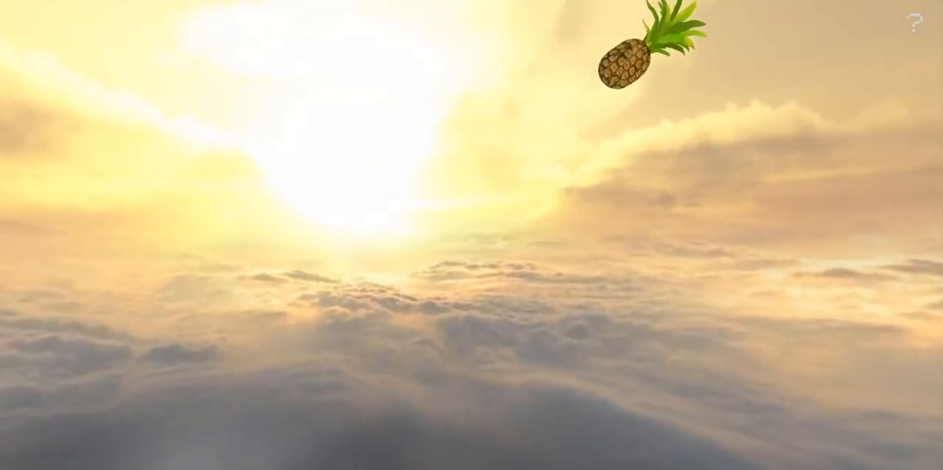
Step: Enter 'gu' to start game mode with the gameboy filter and a 1000 score
type("gu")
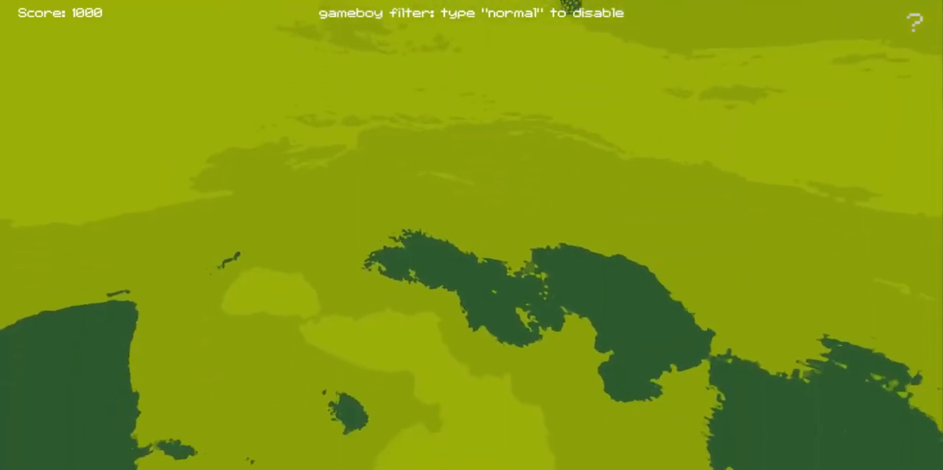
Step: Enter 'normal' and 'rick', then click the scene to restore normal colours
type("normal")
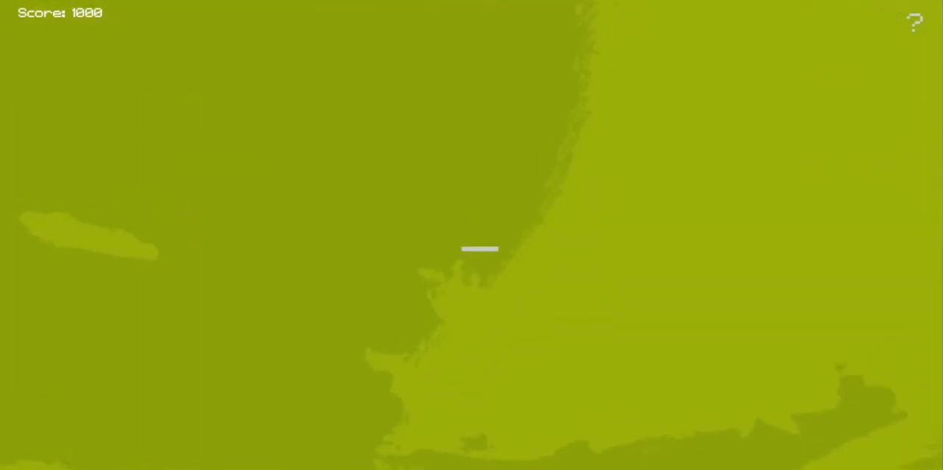
type("rick")
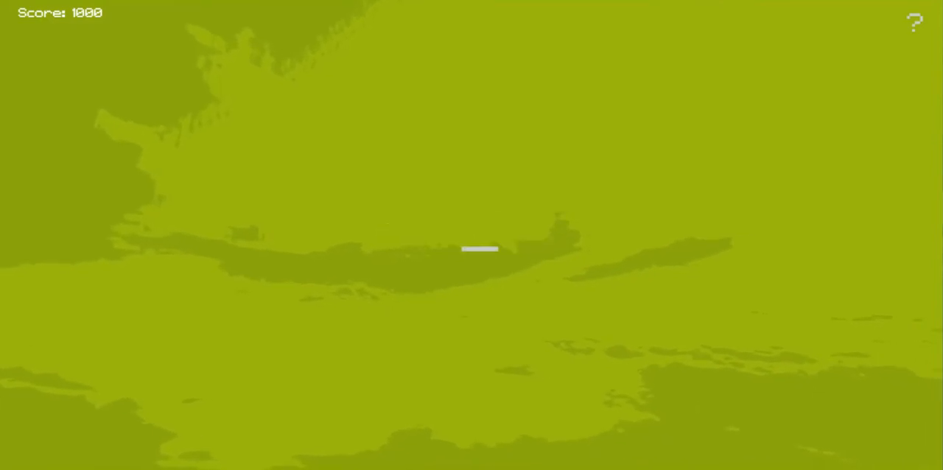
left_click(479, 249)
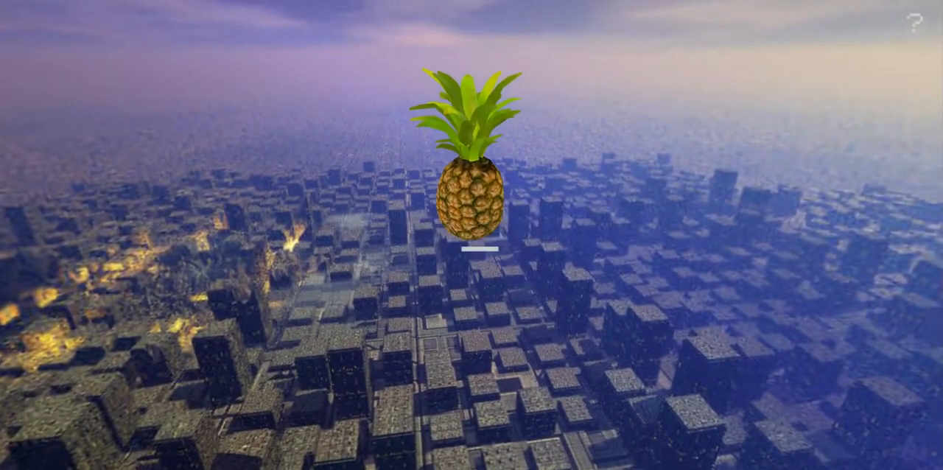
Step: Enter 'rabb' for a hazy blocky city backdrop with a spaceship overhead
type("rabb")
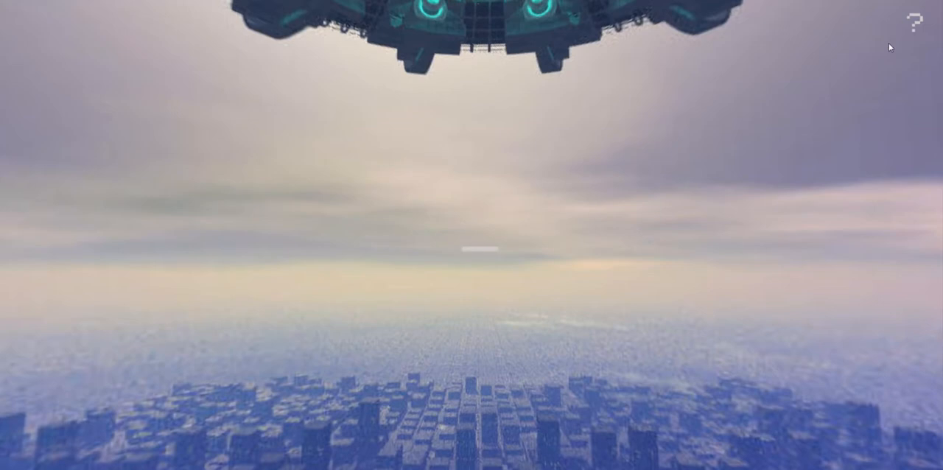
Step: Enter 'fly' to switch to a purple and blue starry nebula backdrop
type("fly")
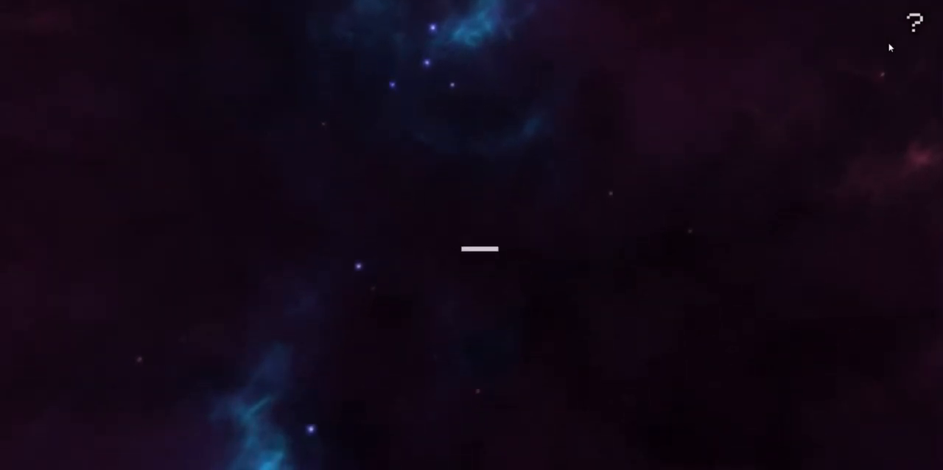
Step: Enter 'k', 'tenta' and 'rain' to make rain fall across the scene
type("k")
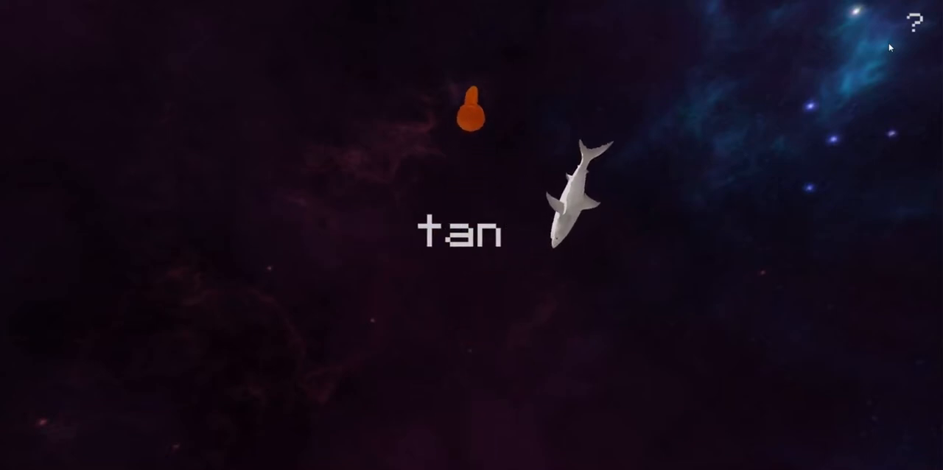
type("tenta")
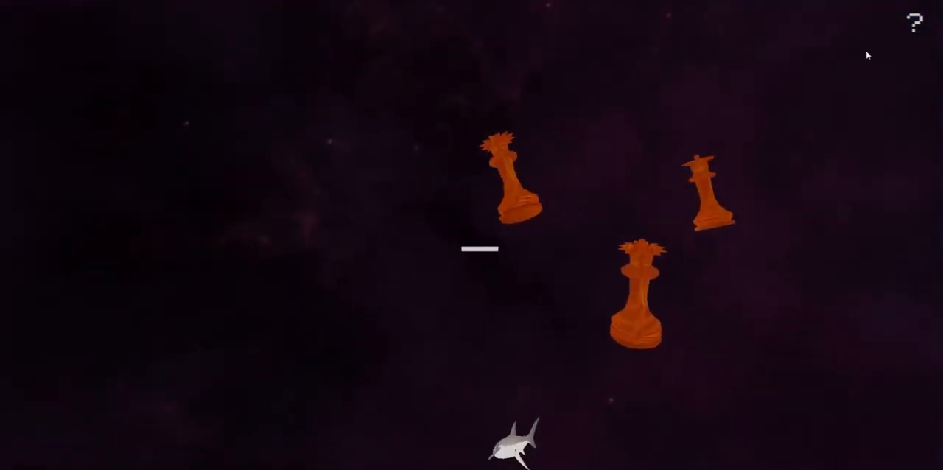
type("rain")
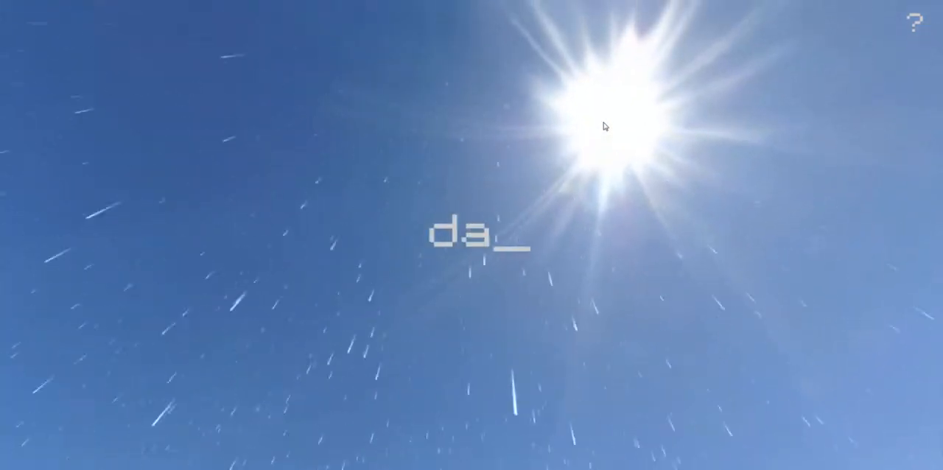
Step: Enter 'r' to switch to the purple dusk mountain landscape, rain continuing
type("r")
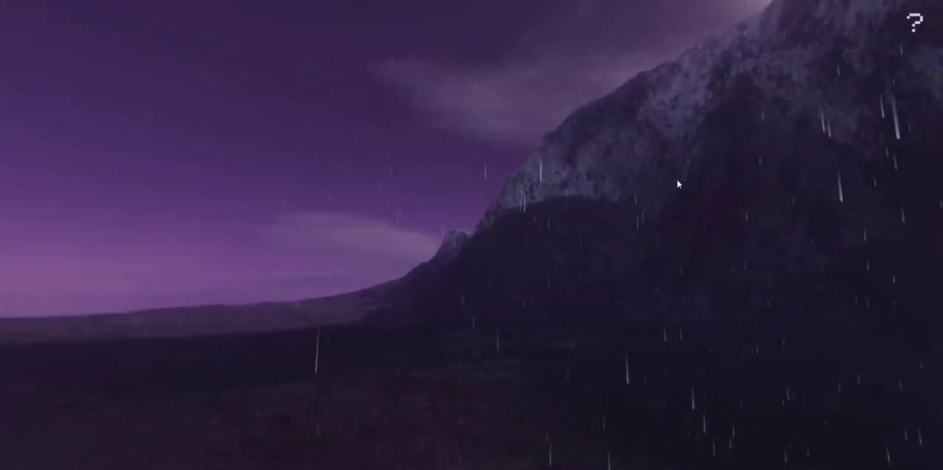
Step: Enter 'psychedi' and 'tidy' to fill the rainy scene with floating fruit
type("psychedi")
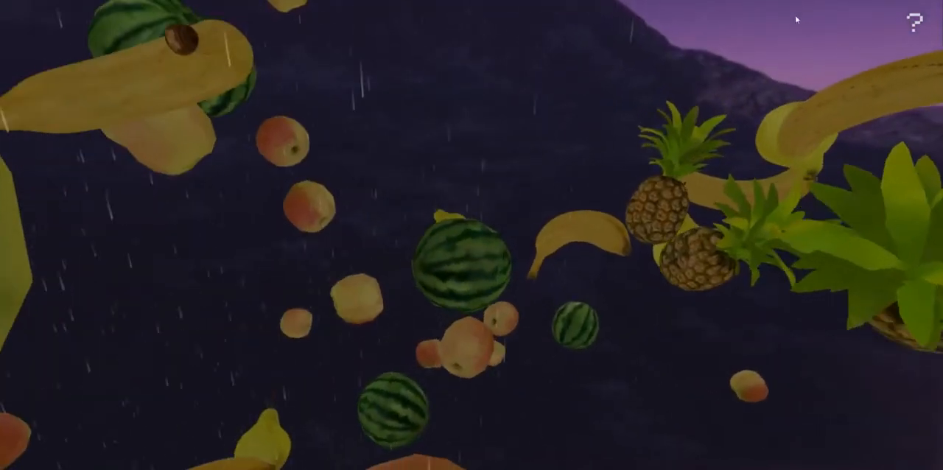
type("tidy")
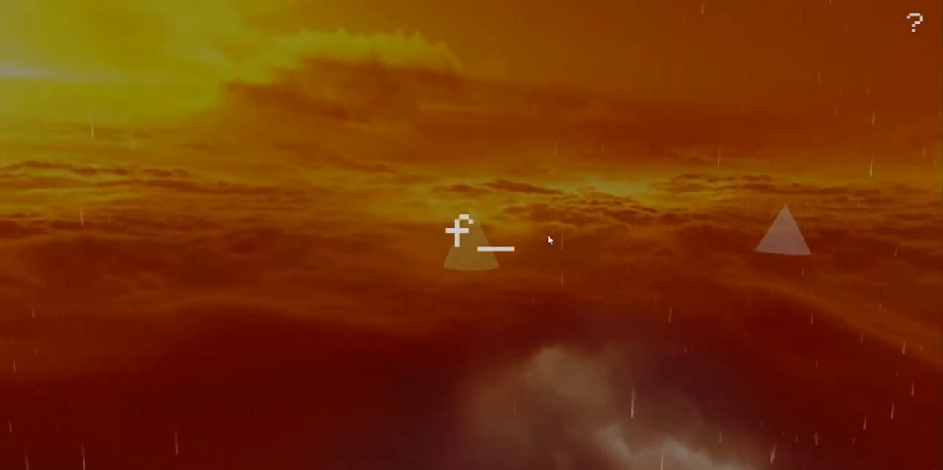
Step: Enter 'ru' to spawn pale pyramid shapes in the orange cloudscape
type("ru")
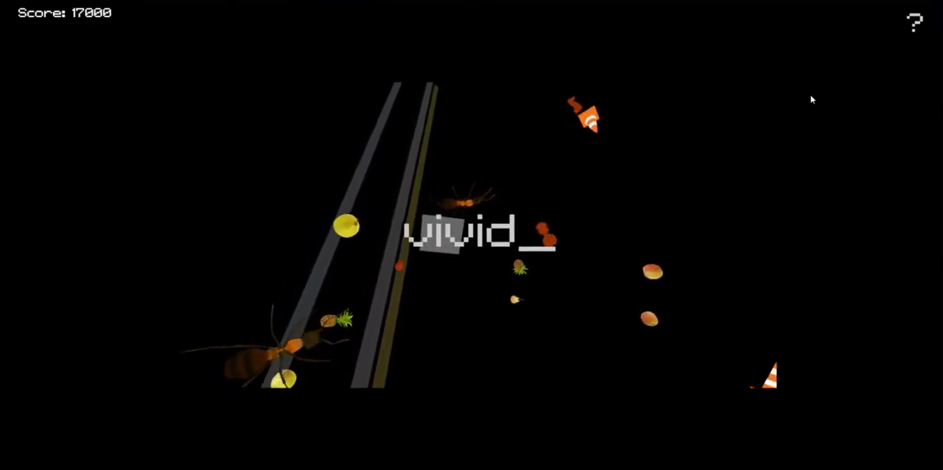
Step: Enter 'er', 'dance' and 'fas' for a green-tinted tiger courtyard, score 19500
type("er")
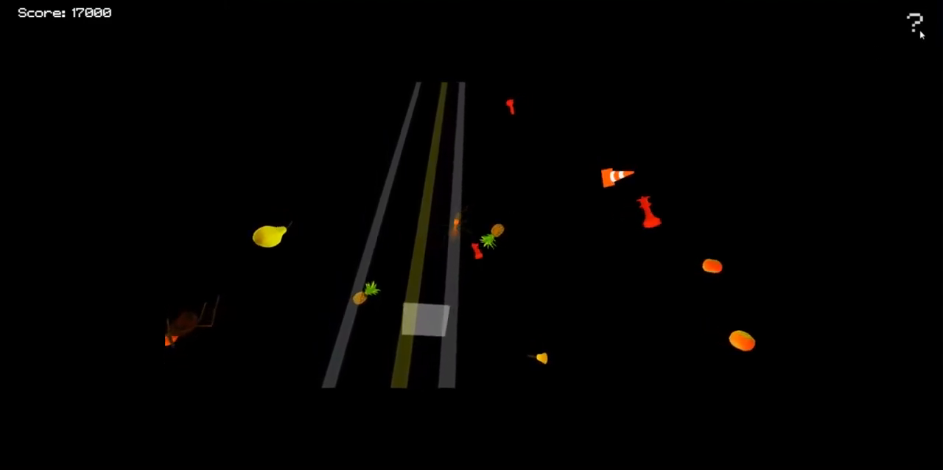
type("dance")
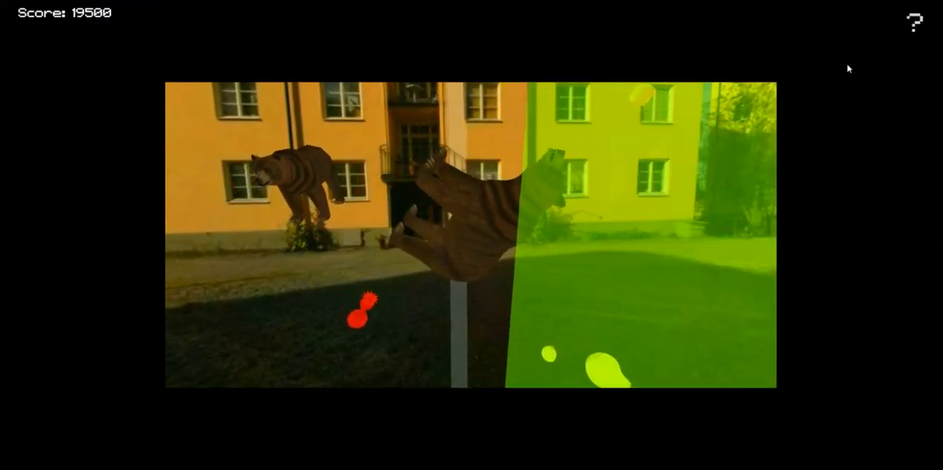
type("fas")
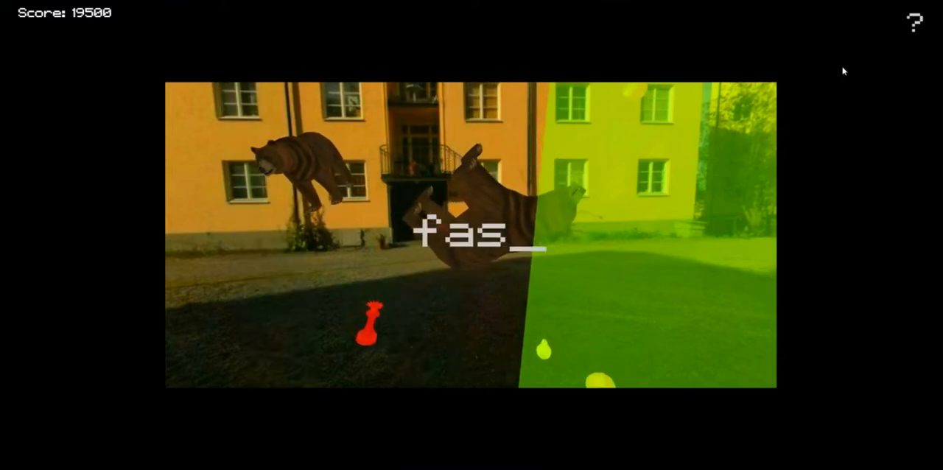